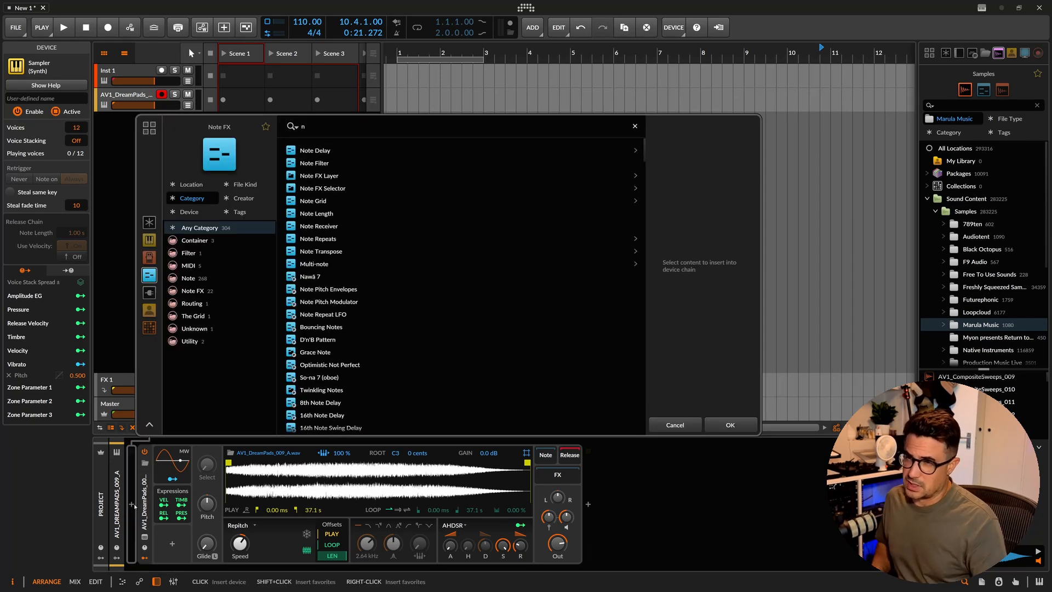
- Add Note Repeats from the browser and try its pattern mode before removing it
{"action": "type", "text": "ote"}
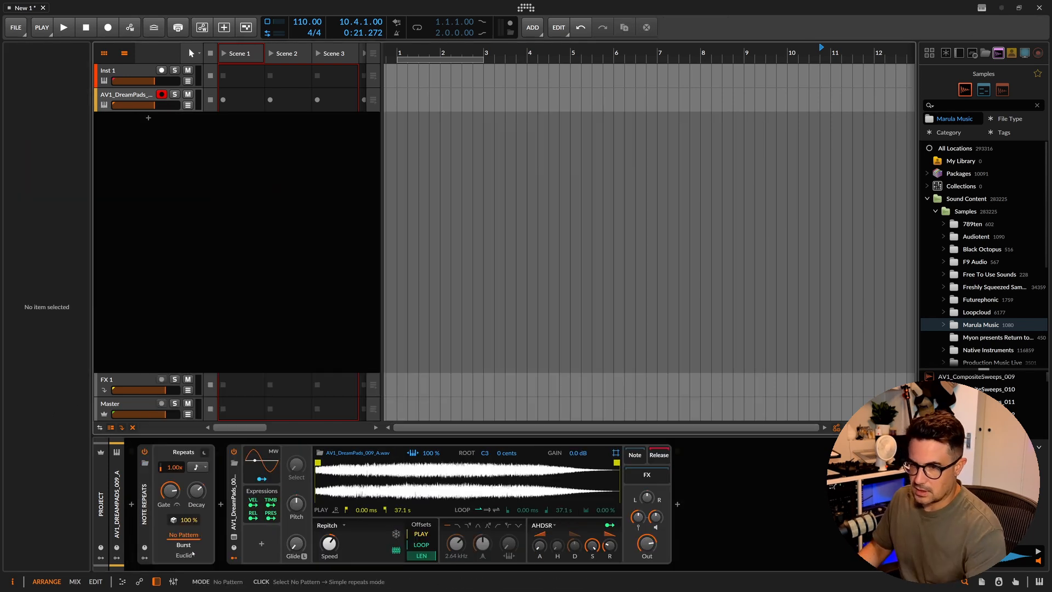
{"action": "left_click", "coordinate": [183, 555]}
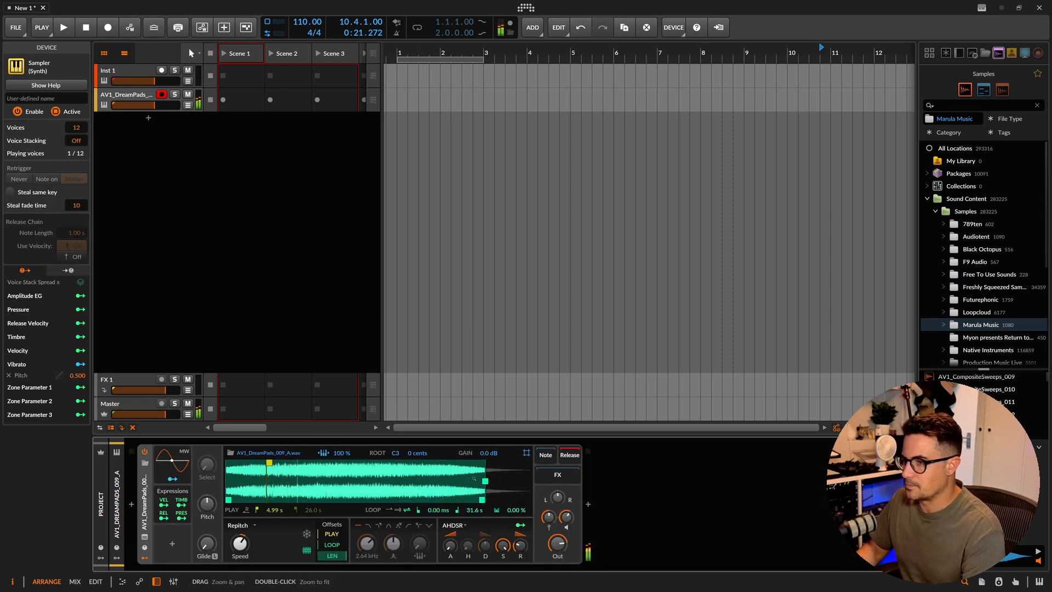
- Trim the loop start to 6.89 s, record a clip into Scene 1 and launch it
{"action": "left_click_drag", "start_coordinate": [485, 481], "coordinate": [538, 481]}
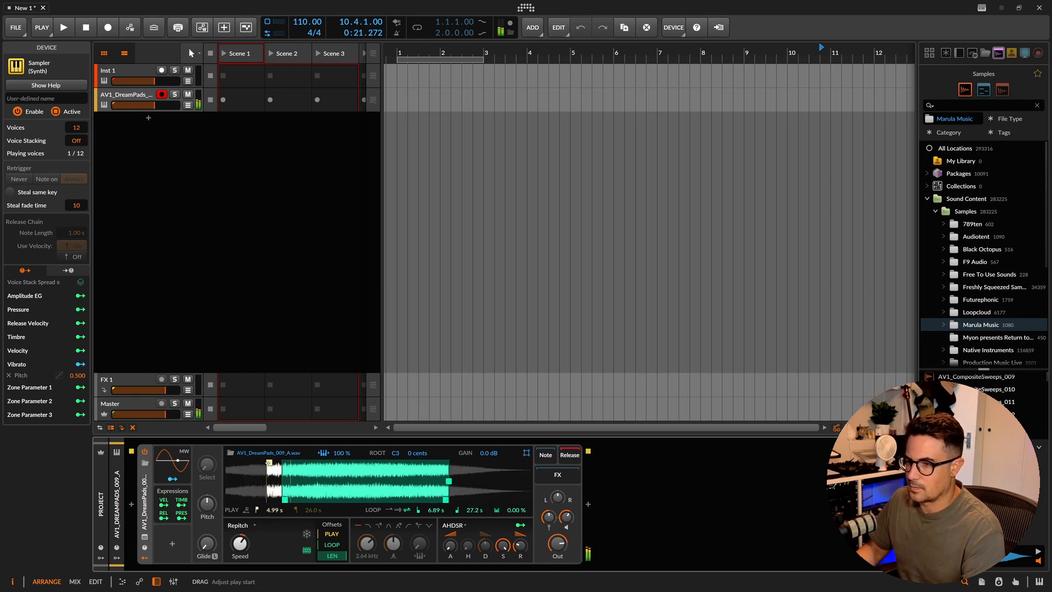
{"action": "left_click", "coordinate": [65, 26]}
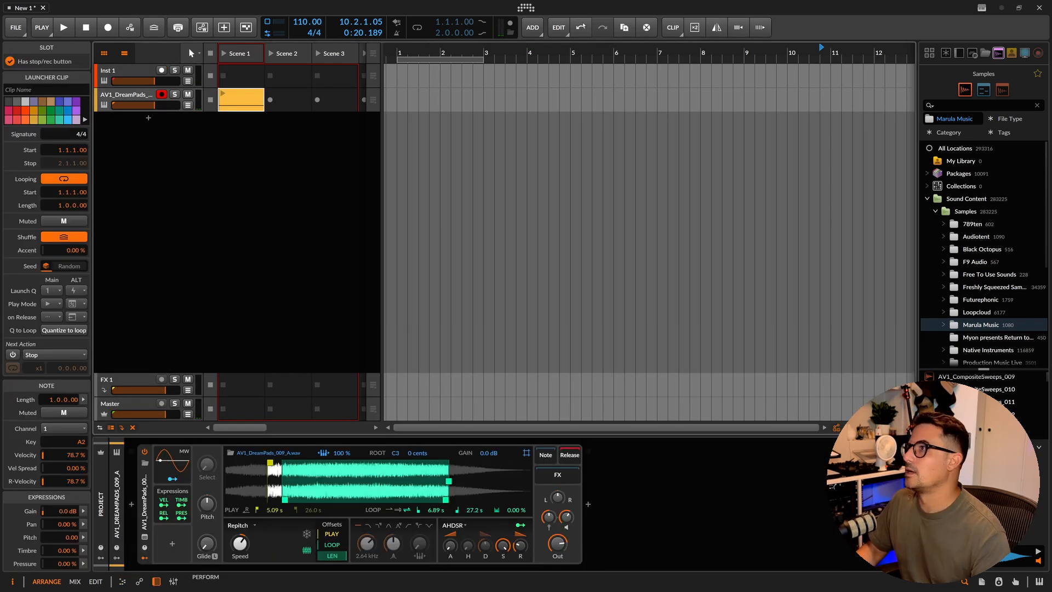
{"action": "left_click", "coordinate": [759, 28]}
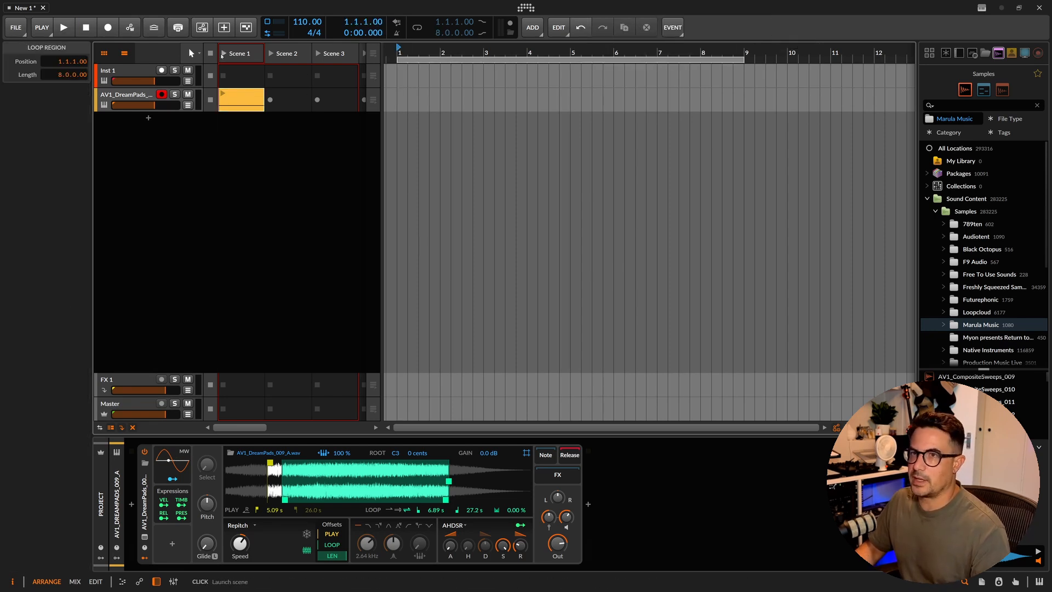
{"action": "left_click", "coordinate": [66, 27]}
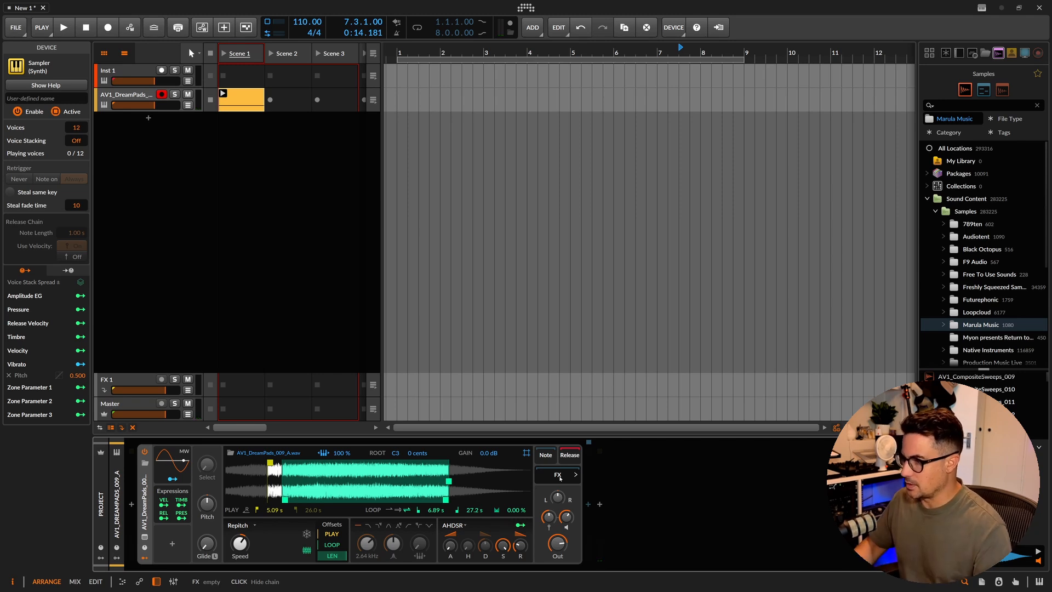
- Insert an FX Grid after the sampler and delete its default Distortion module
{"action": "left_click", "coordinate": [558, 475]}
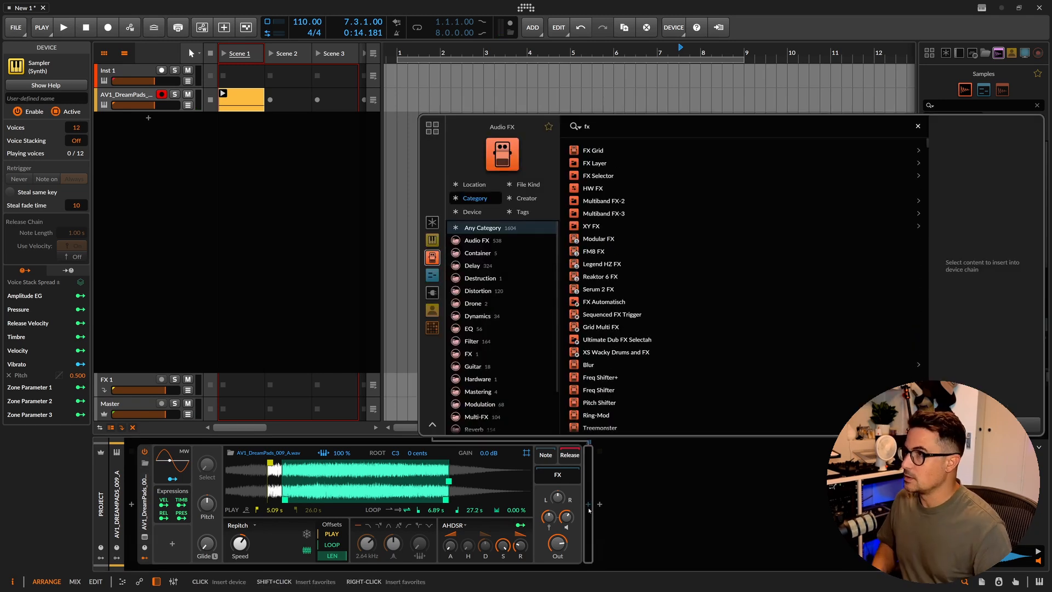
{"action": "left_click", "coordinate": [593, 149]}
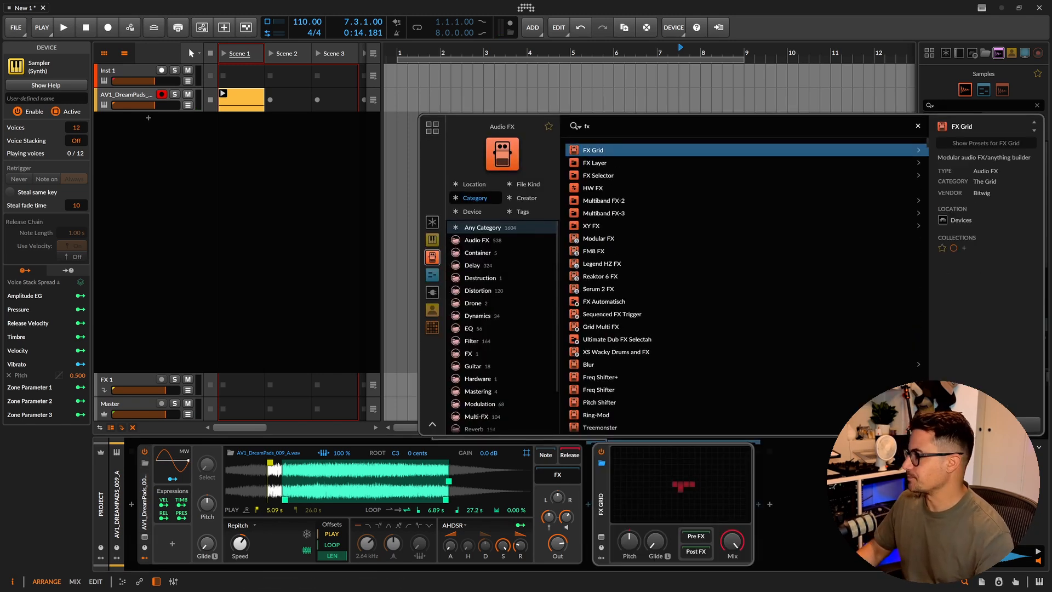
{"action": "double_click", "coordinate": [593, 150]}
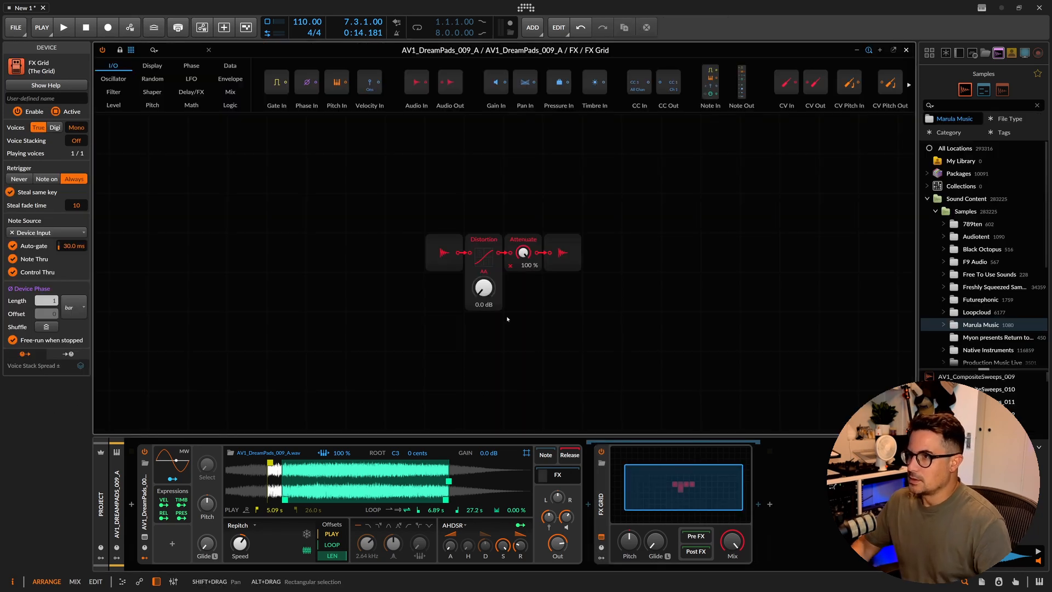
{"action": "left_click", "coordinate": [483, 238]}
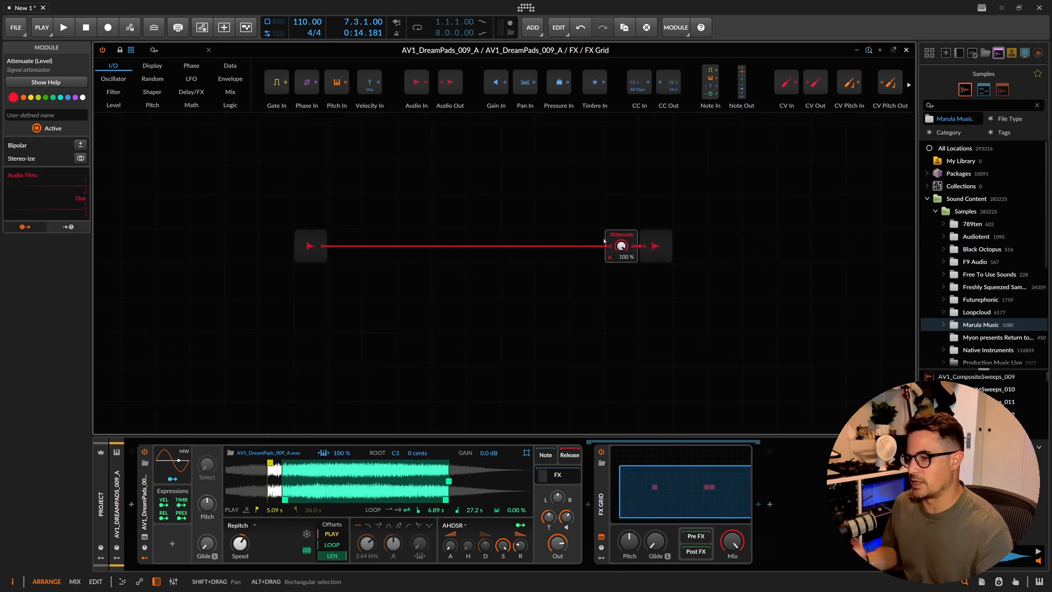
{"action": "mouse_move", "coordinate": [353, 250]}
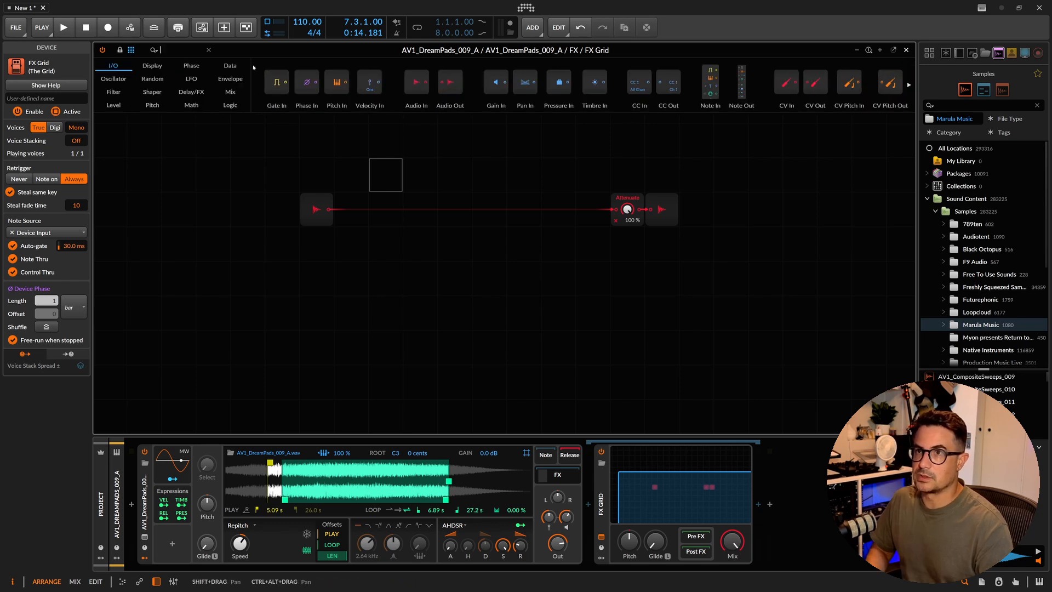
- Add two Triggers modules via 'trig' search, set to 5 and 16 triggers per cycle
{"action": "type", "text": "trig"}
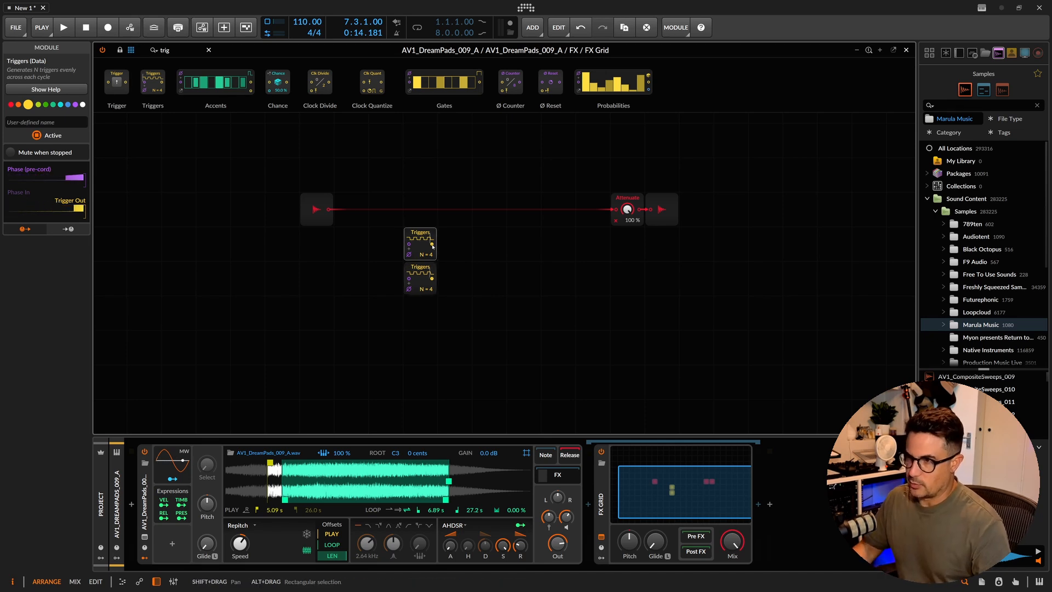
{"action": "left_click_drag", "start_coordinate": [431, 245], "coordinate": [431, 235]}
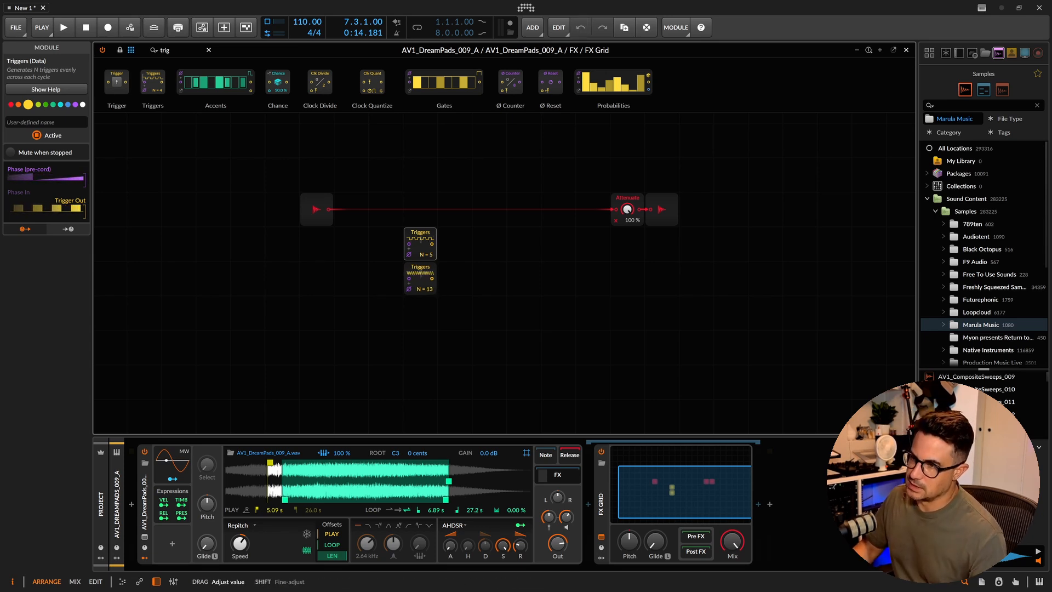
{"action": "left_click_drag", "start_coordinate": [419, 277], "coordinate": [419, 270]}
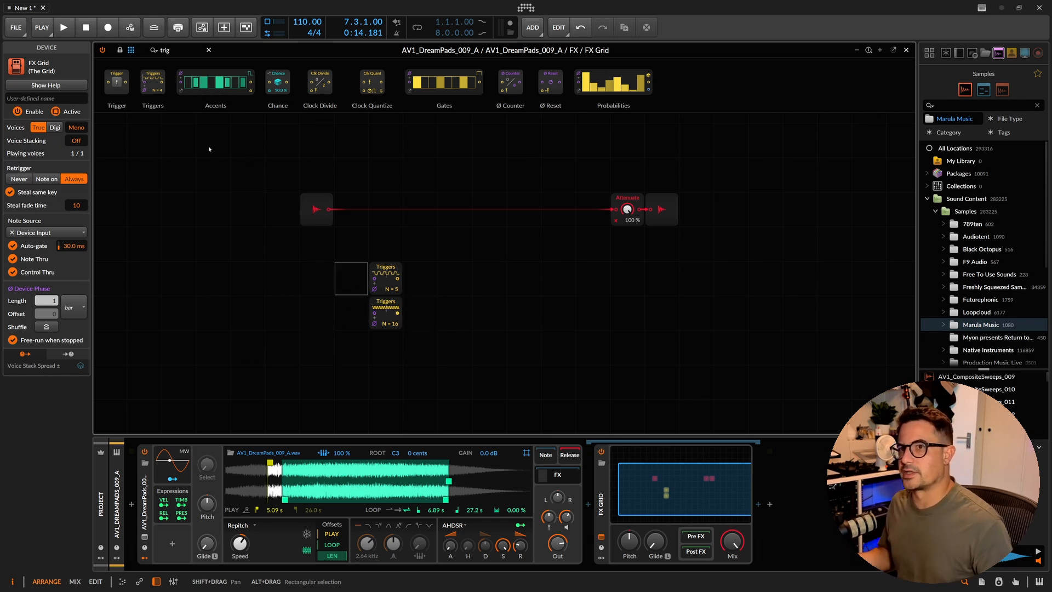
{"action": "mouse_move", "coordinate": [385, 315]}
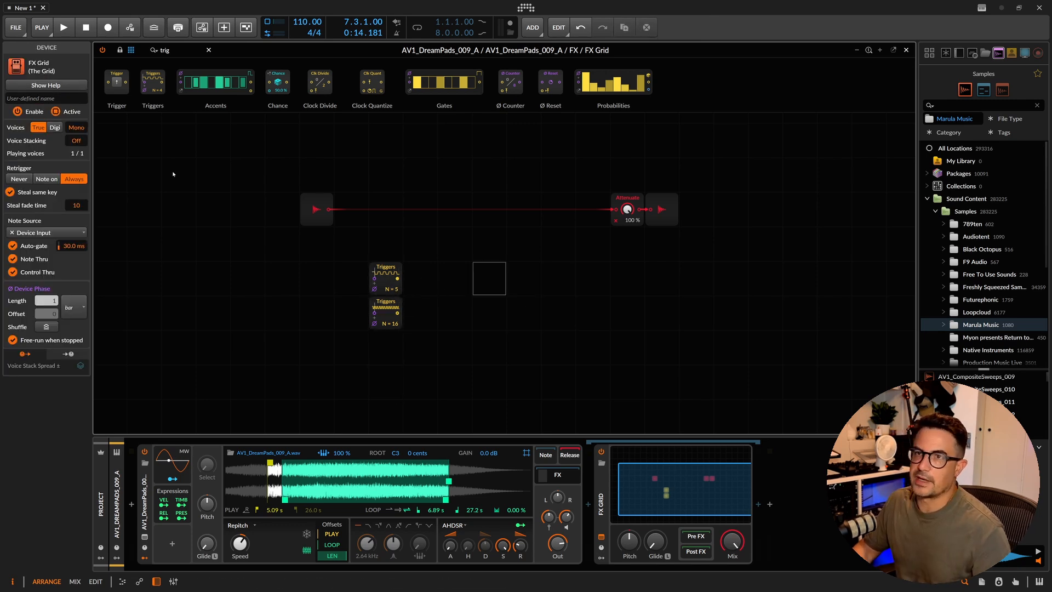
- Add a Clock Quantize clocked by the 16-step Triggers, then clear the module search
{"action": "type", "text": "c"}
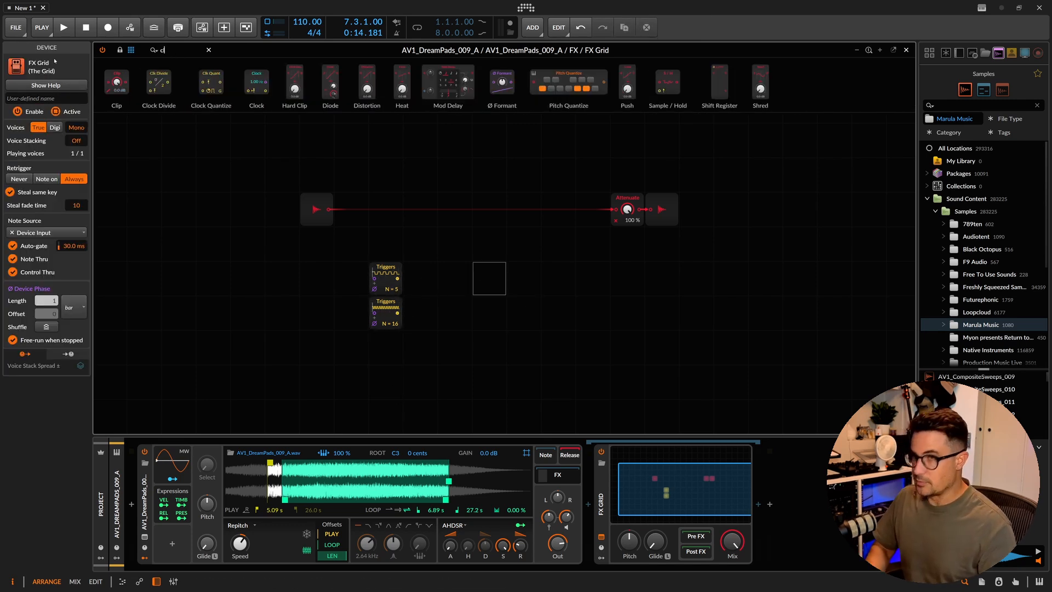
{"action": "type", "text": "lo"}
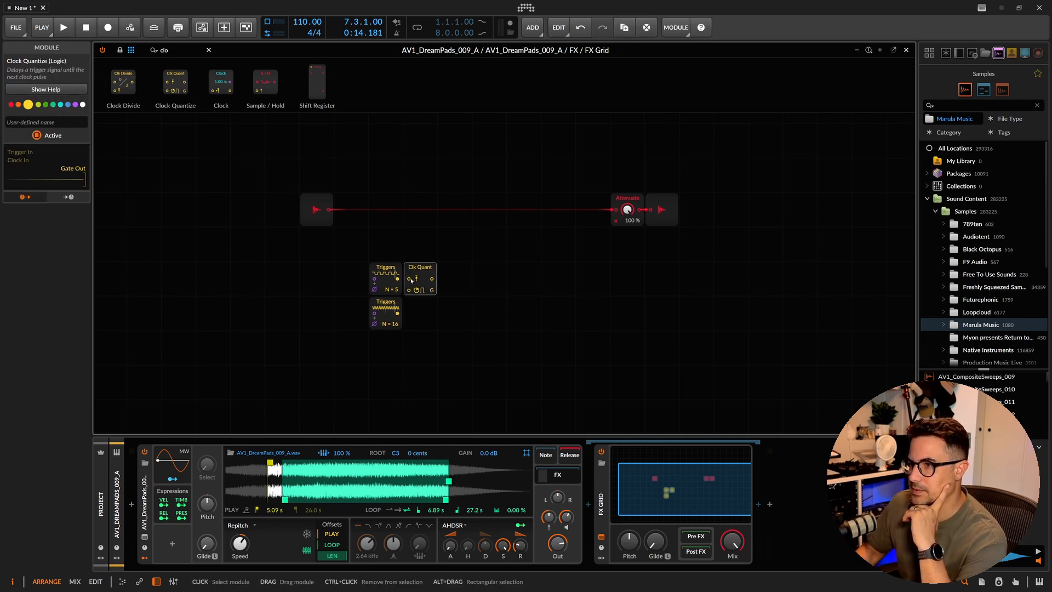
{"action": "left_click_drag", "start_coordinate": [374, 318], "coordinate": [407, 289]}
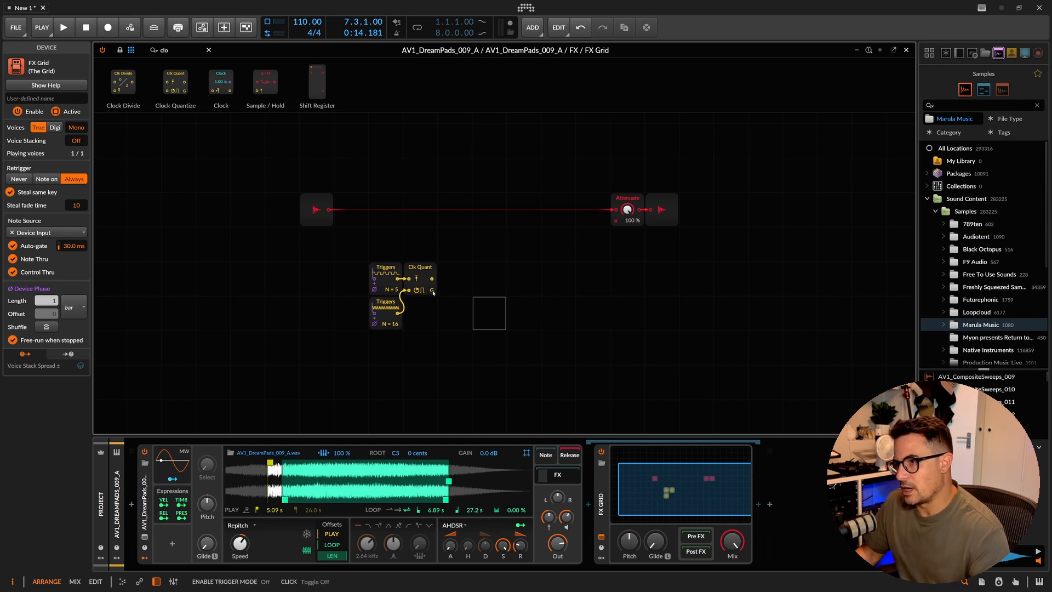
{"action": "left_click", "coordinate": [420, 266]}
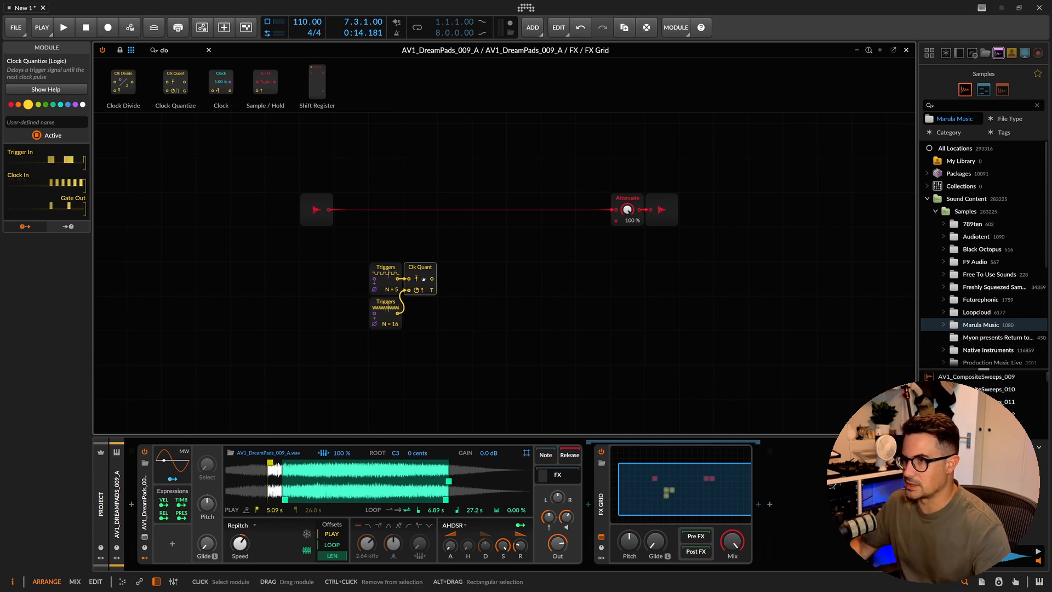
{"action": "left_click", "coordinate": [489, 313]}
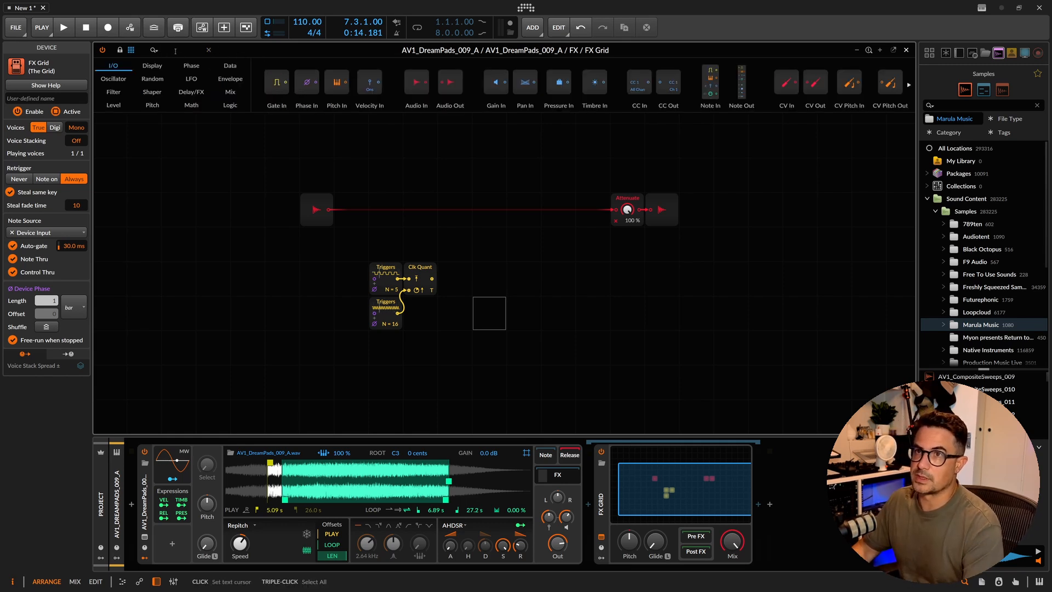
- Add an AD envelope gated by Clk Quant into Blend In 2 and adjust its decay
{"action": "type", "text": "ad"}
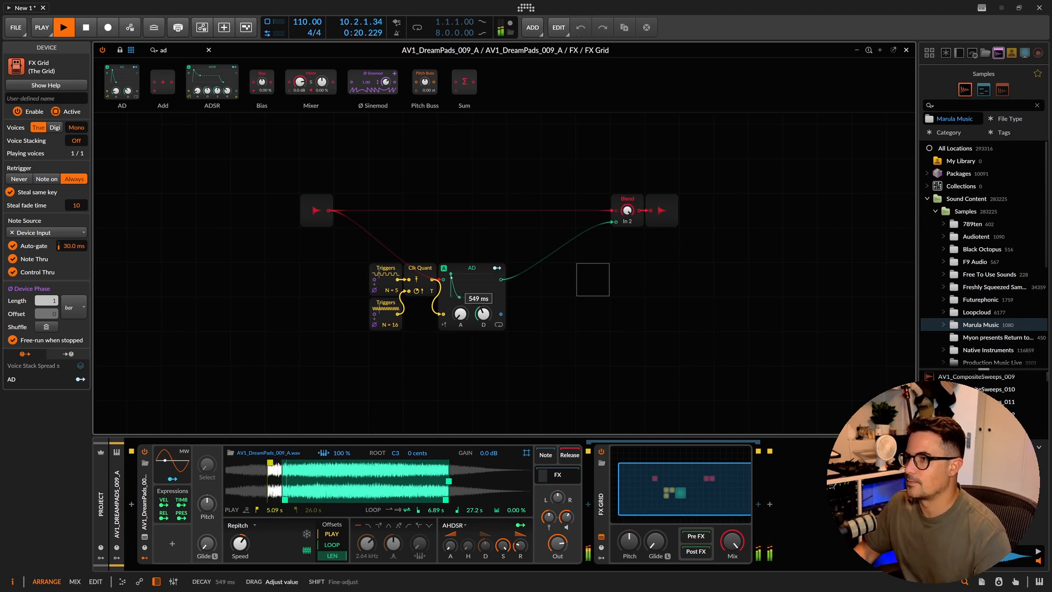
{"action": "left_click_drag", "start_coordinate": [482, 313], "coordinate": [482, 302]}
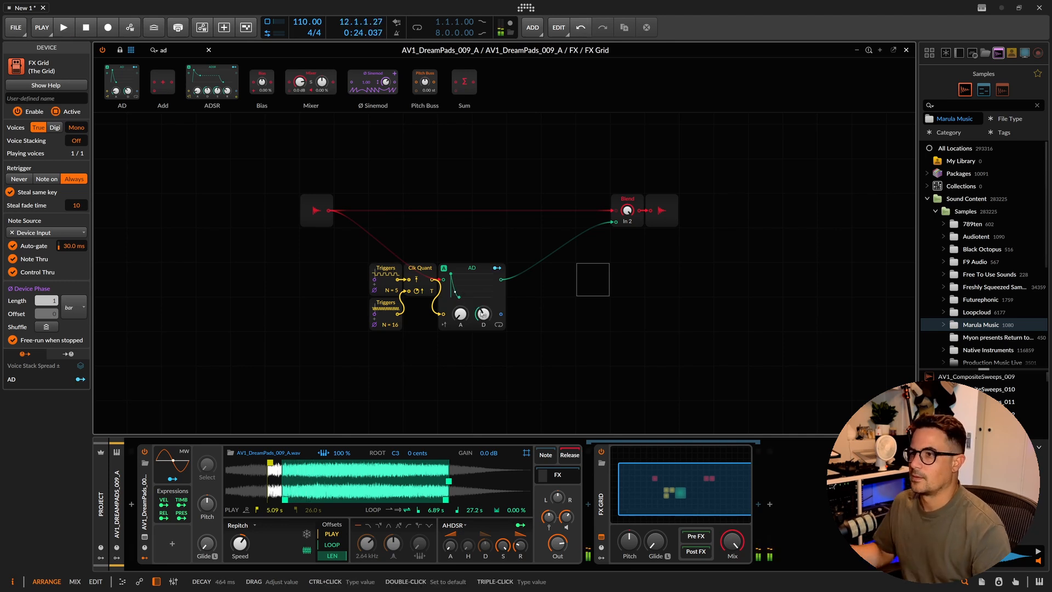
{"action": "left_click", "coordinate": [66, 28]}
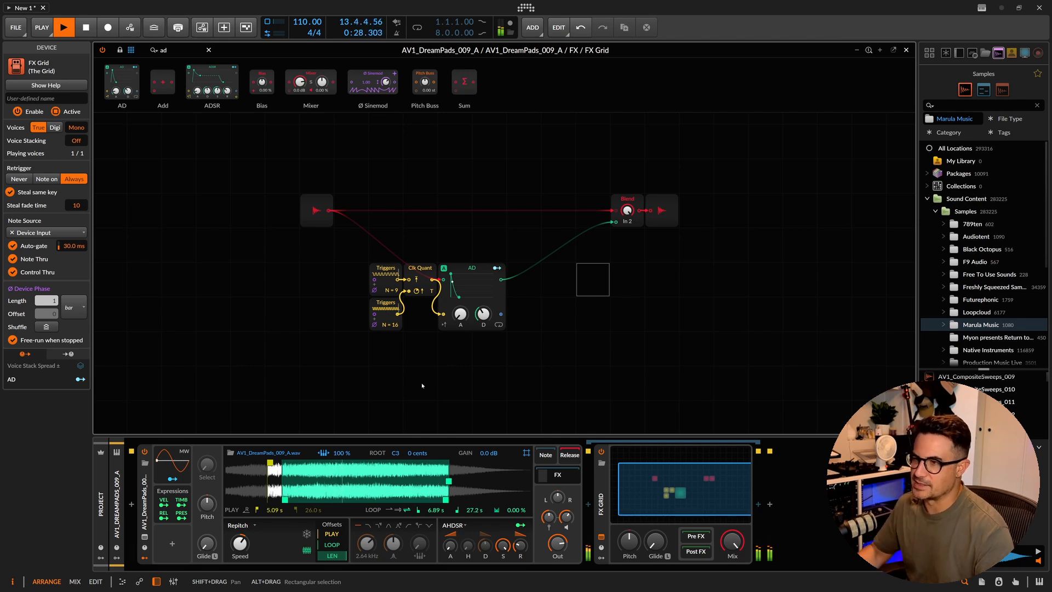
- Fine-tune the AD envelope decay to a short pluck length
{"action": "left_click_drag", "start_coordinate": [482, 314], "coordinate": [482, 305]}
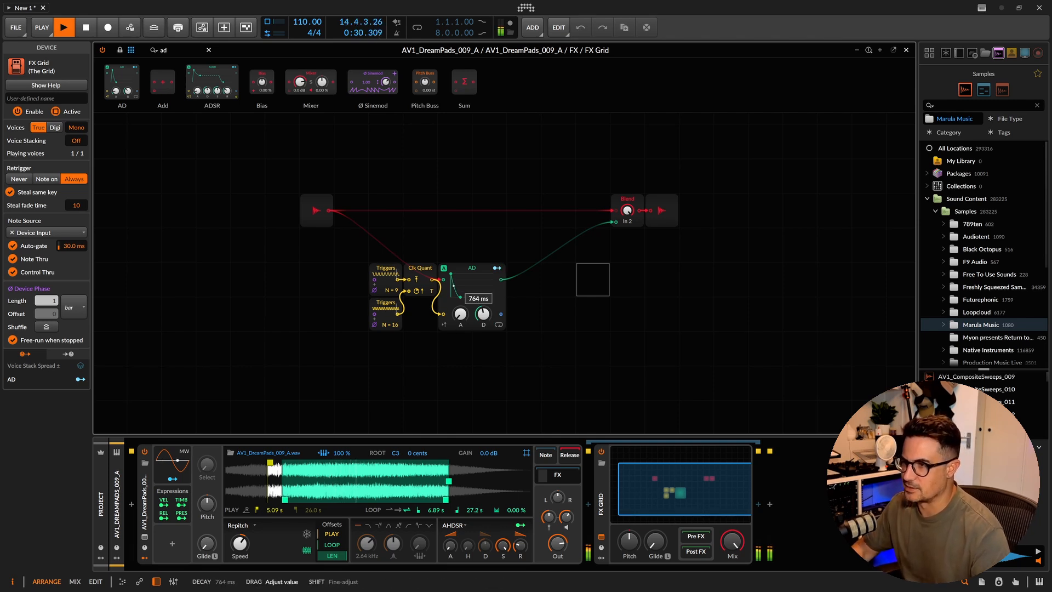
{"action": "left_click_drag", "start_coordinate": [482, 313], "coordinate": [482, 335]}
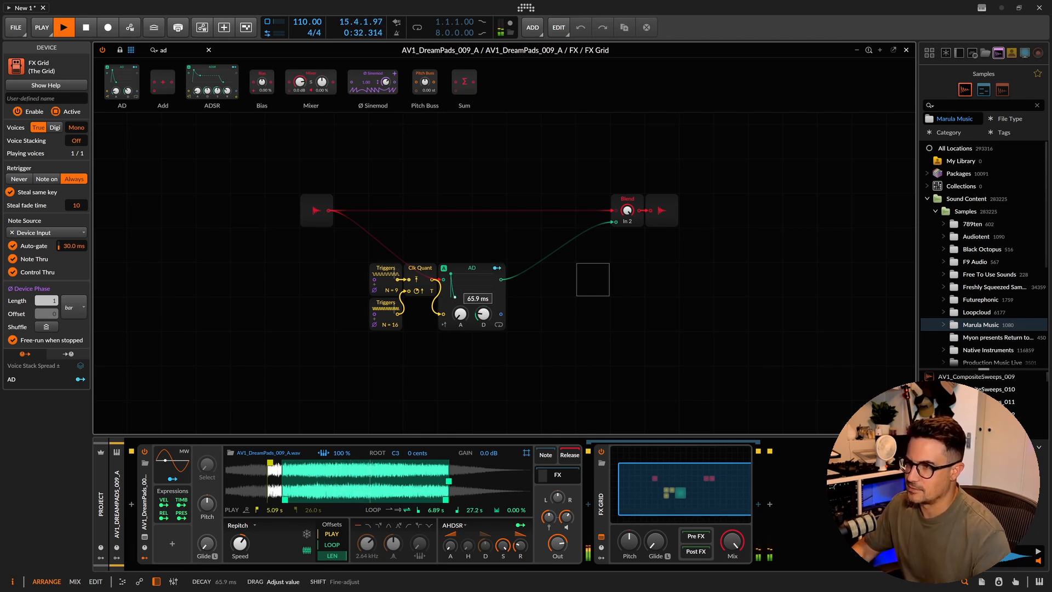
{"action": "left_click_drag", "start_coordinate": [459, 316], "coordinate": [460, 268]}
{"action": "type", "text": "m"}
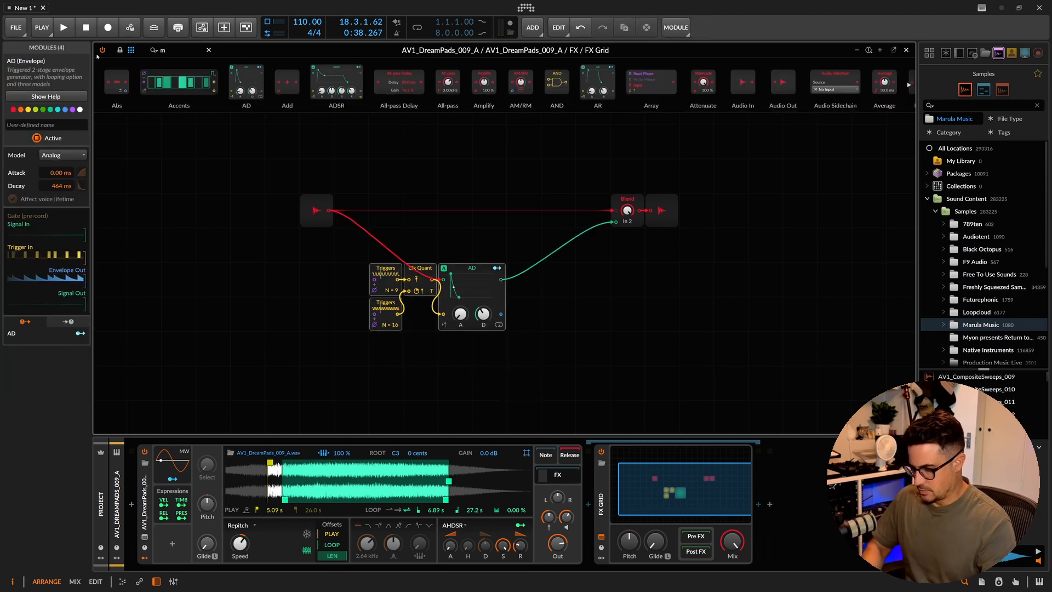
- Add a Crossover-3 fed by Audio In and move the gate-and-envelope chain after it
{"action": "type", "text": "ult"}
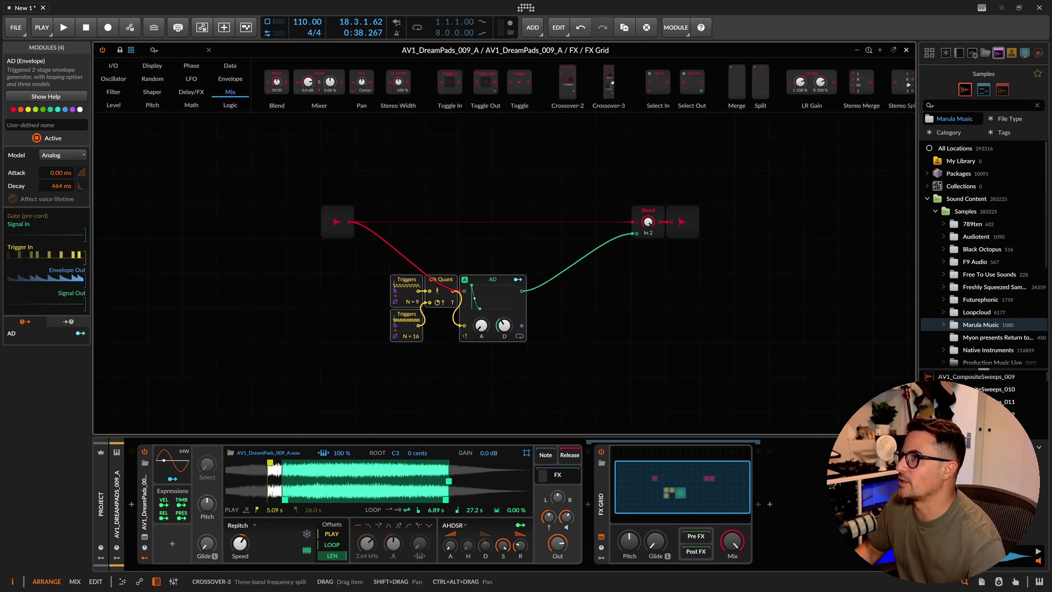
{"action": "left_click", "coordinate": [608, 81]}
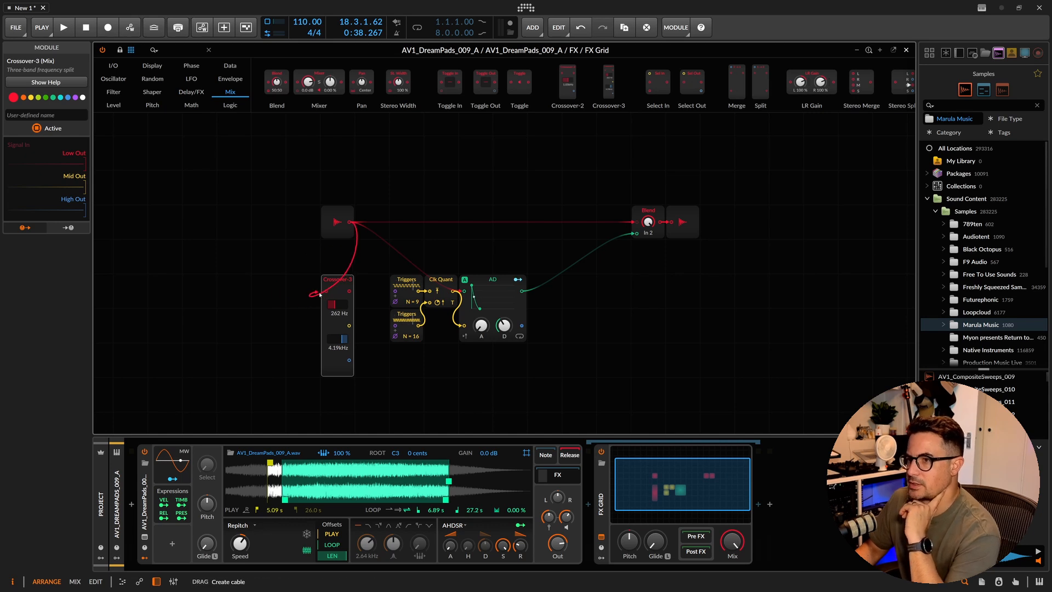
{"action": "left_click", "coordinate": [492, 279]}
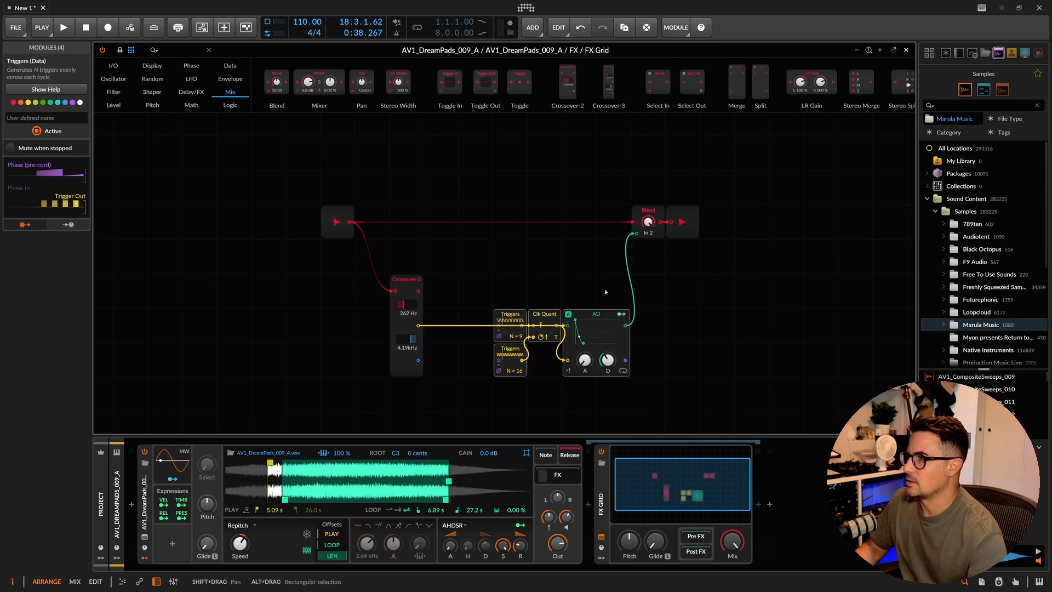
{"action": "left_click", "coordinate": [65, 28]}
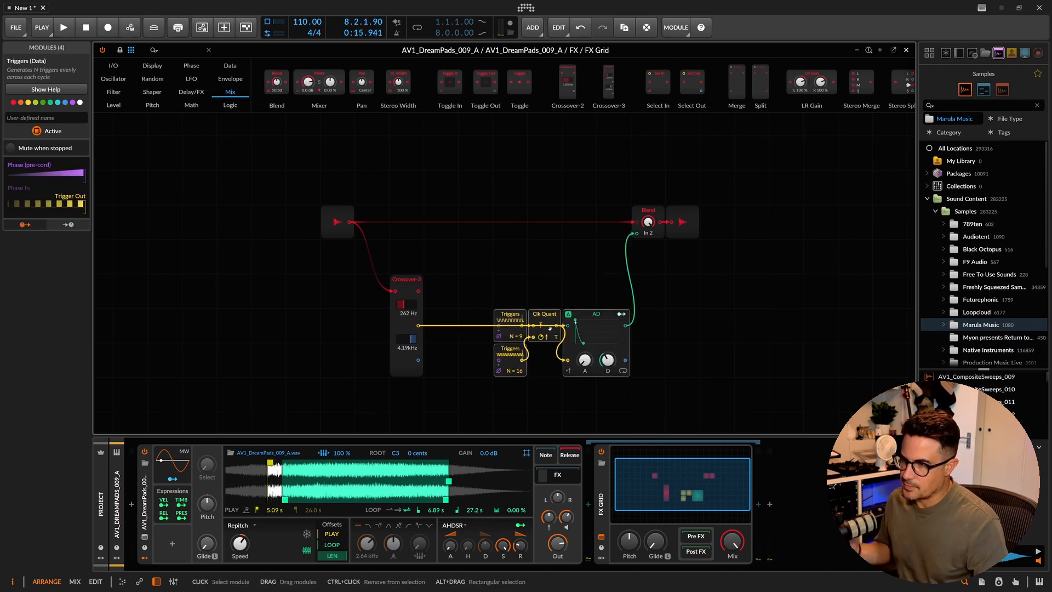
{"action": "left_click", "coordinate": [65, 27]}
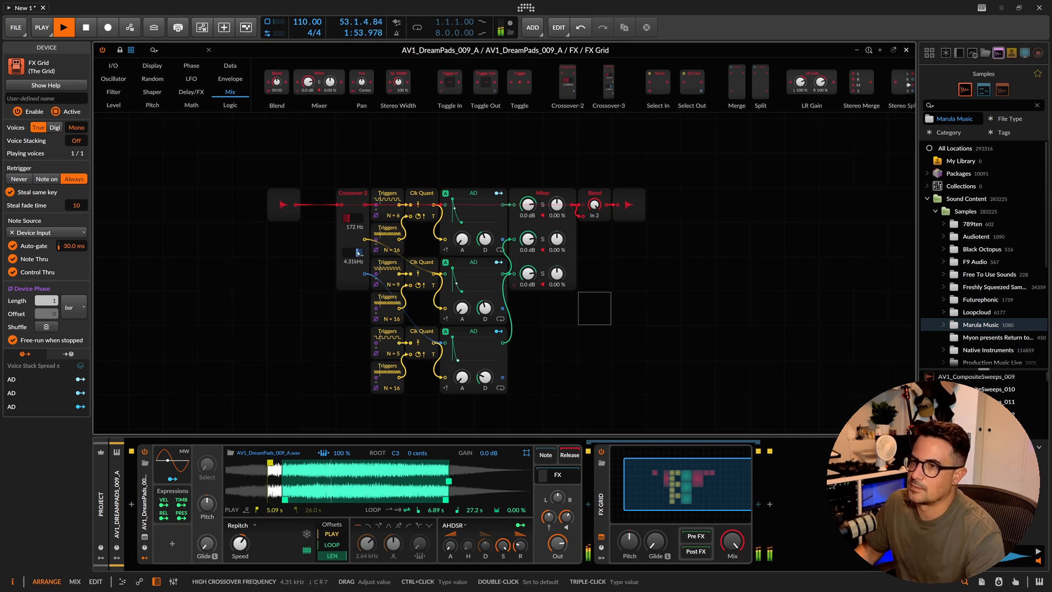
- Set crossover splits to 108 Hz and 1.21 kHz with trigger counts 5, 9 and 13
{"action": "left_click_drag", "start_coordinate": [351, 250], "coordinate": [351, 260]}
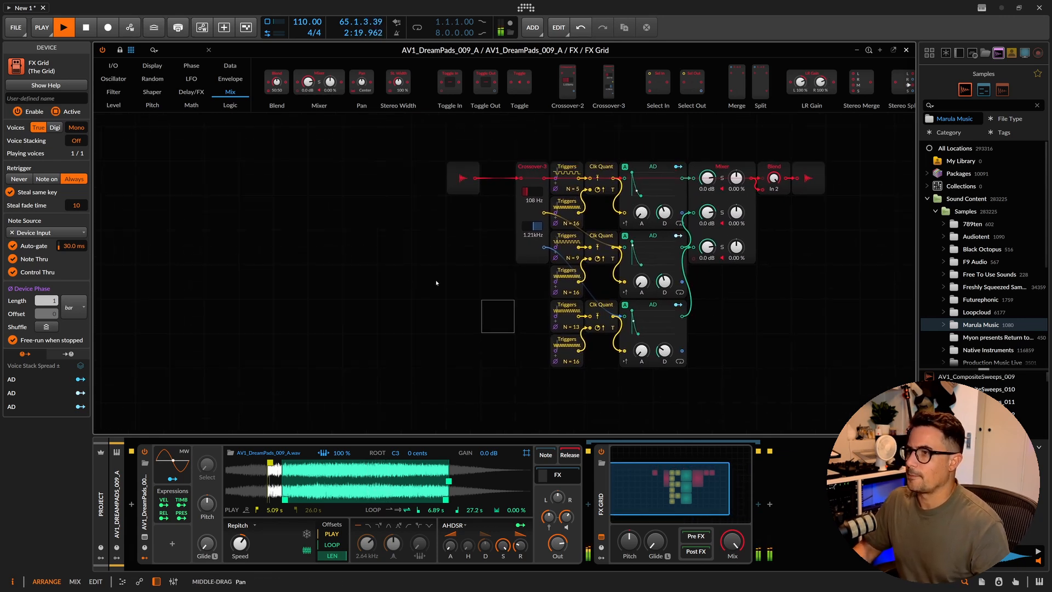
{"action": "left_click", "coordinate": [360, 178]}
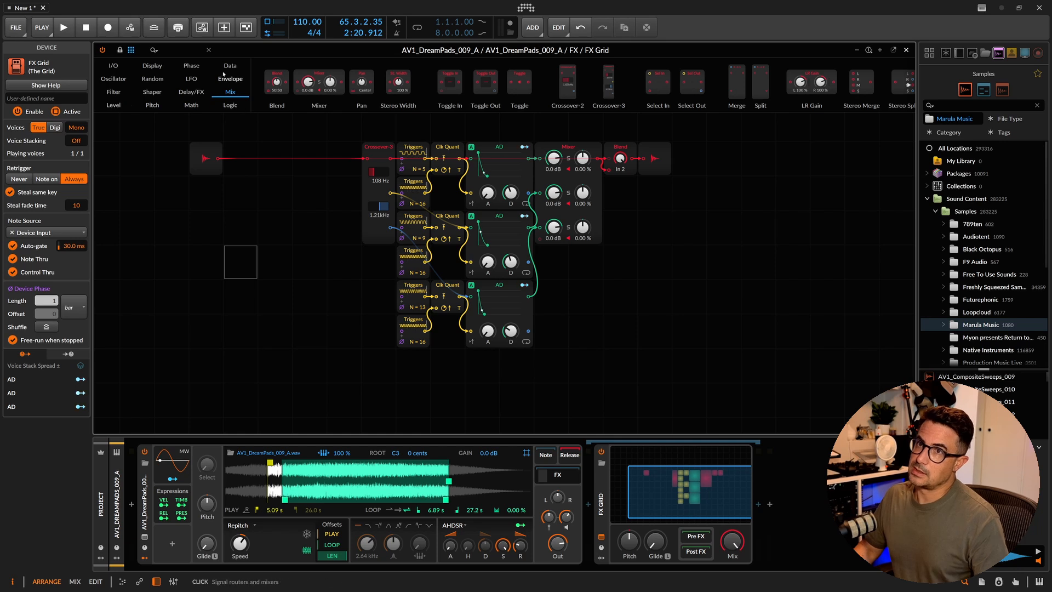
- Add a Stereo Split feeding two crossover sections with duplicated gated envelope chains
{"action": "type", "text": "spl"}
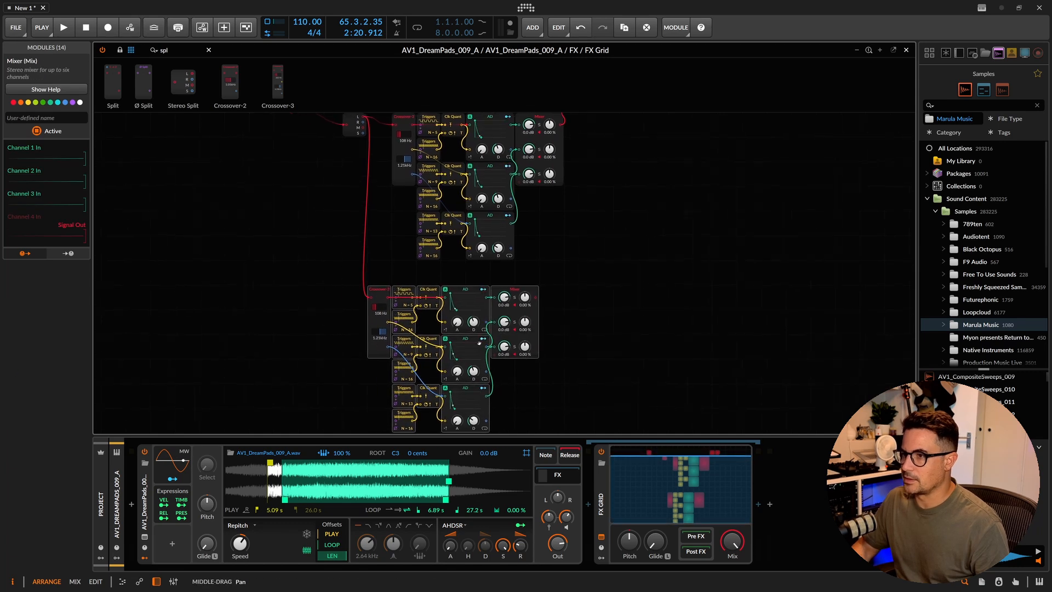
{"action": "left_click", "coordinate": [277, 82]}
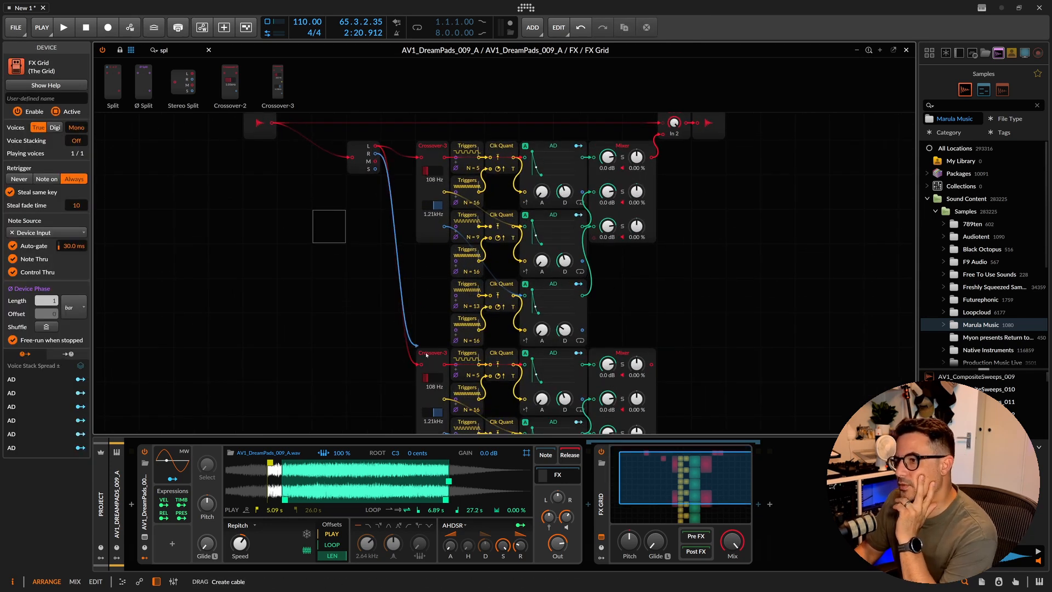
{"action": "scroll", "scroll_direction": "down", "scroll_amount": 3}
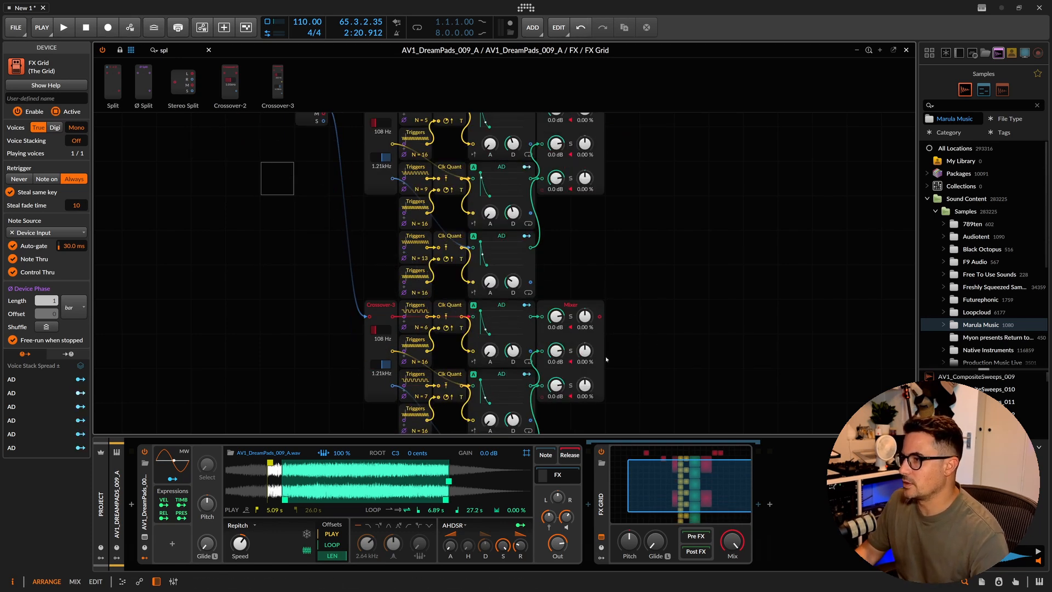
{"action": "left_click", "coordinate": [67, 27]}
{"action": "type", "text": "merge"}
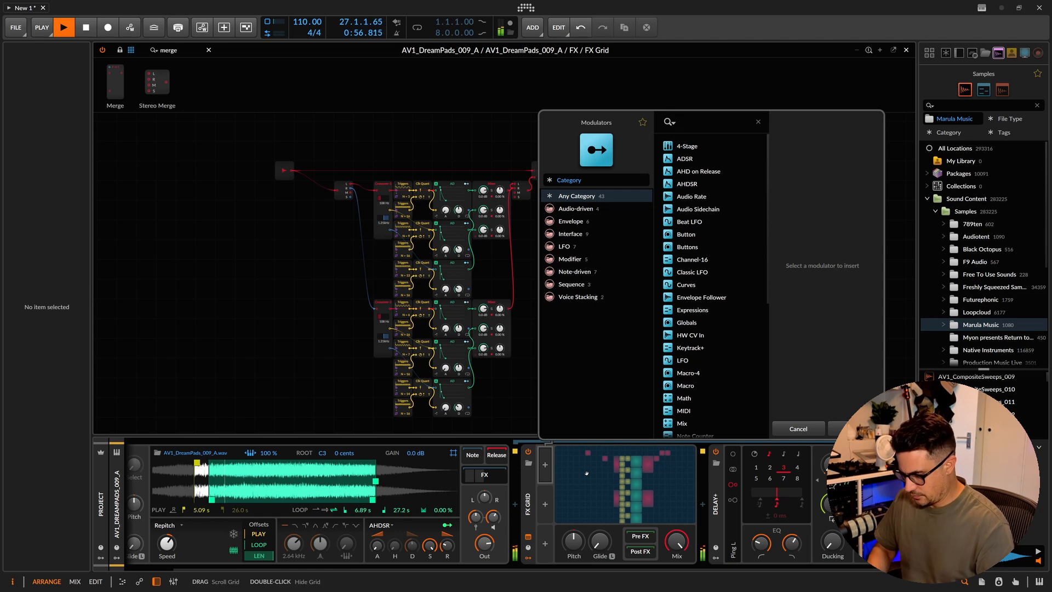
- Add a Macro named Hi Boost mapped to both mixers' Level 1 at 0.300
{"action": "left_click", "coordinate": [685, 385]}
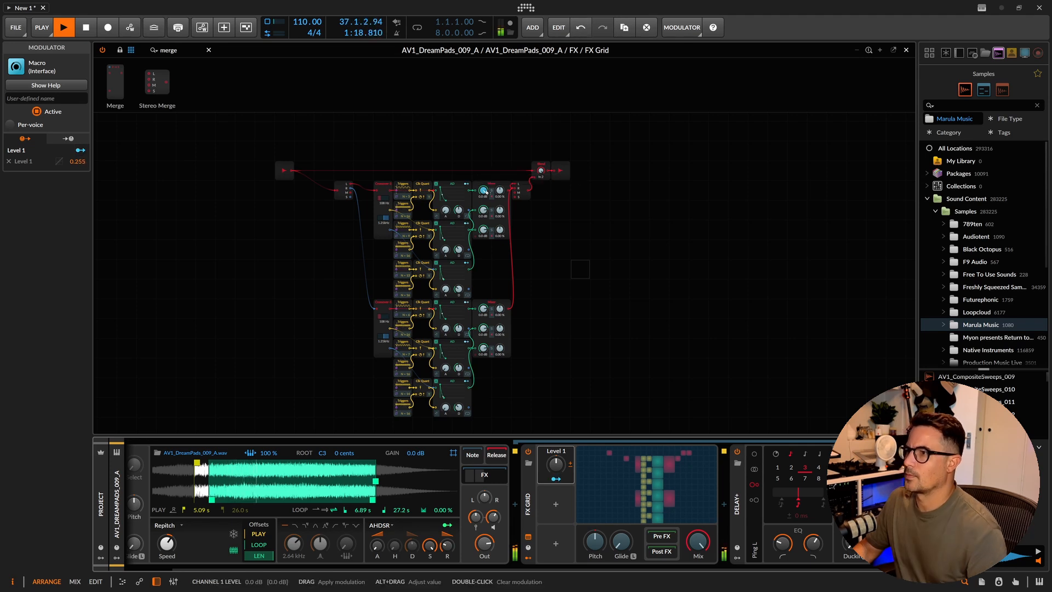
{"action": "left_click", "coordinate": [74, 161]}
{"action": "type", "text": "Hi Boost"}
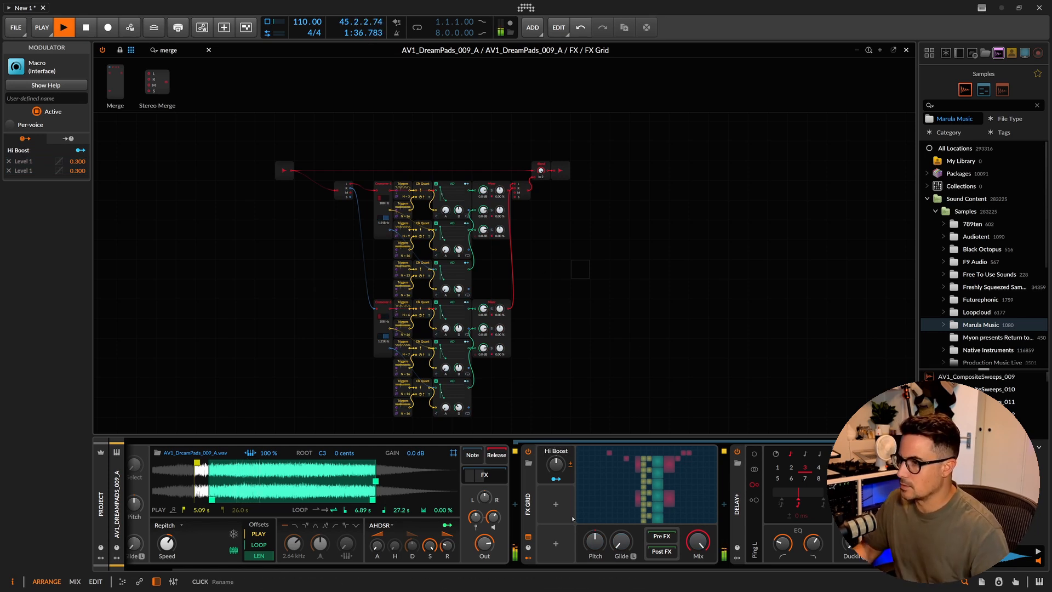
{"action": "left_click", "coordinate": [555, 504]}
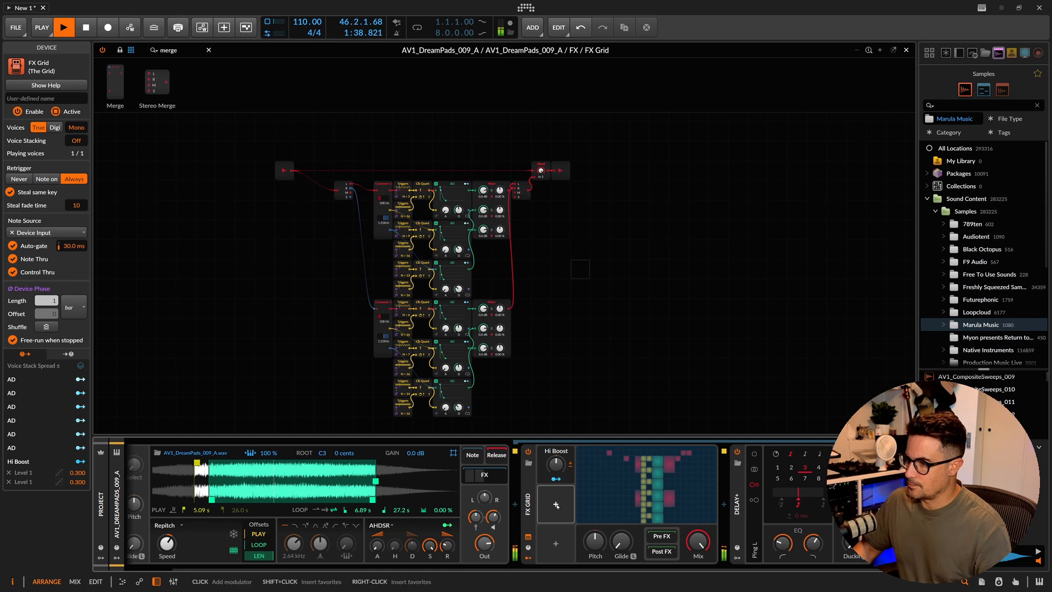
- Insert additional Macro modulators for the Mid Boost and High Boost band levels
{"action": "left_click", "coordinate": [556, 505]}
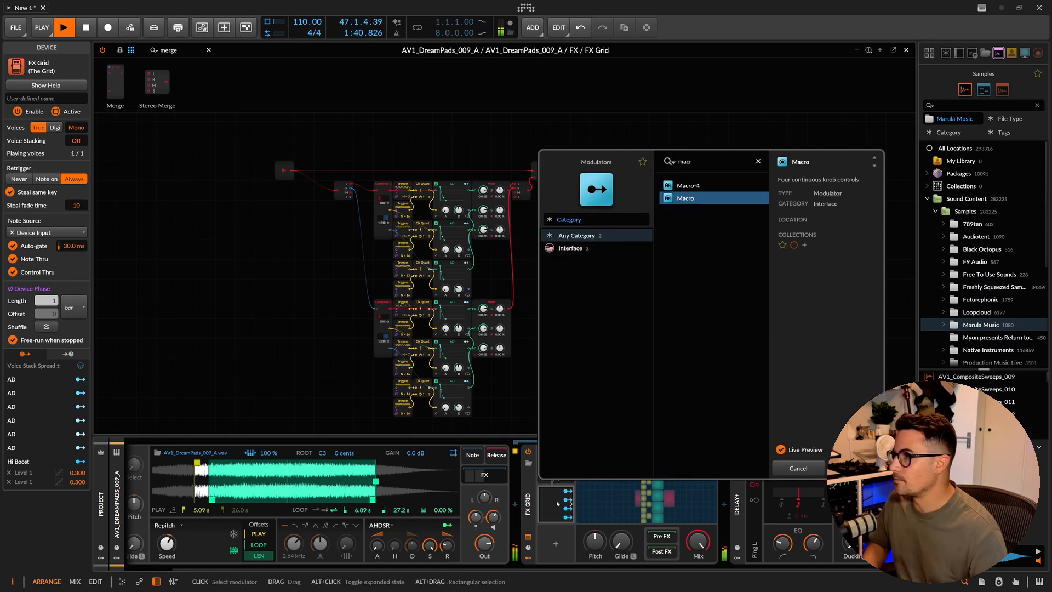
{"action": "left_click", "coordinate": [684, 198]}
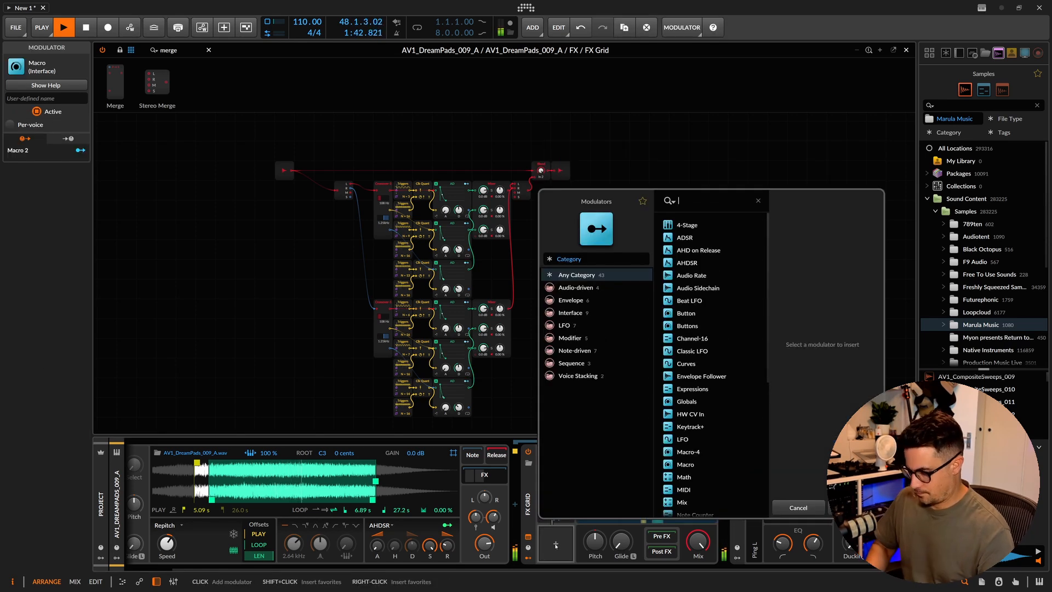
{"action": "type", "text": "macr"}
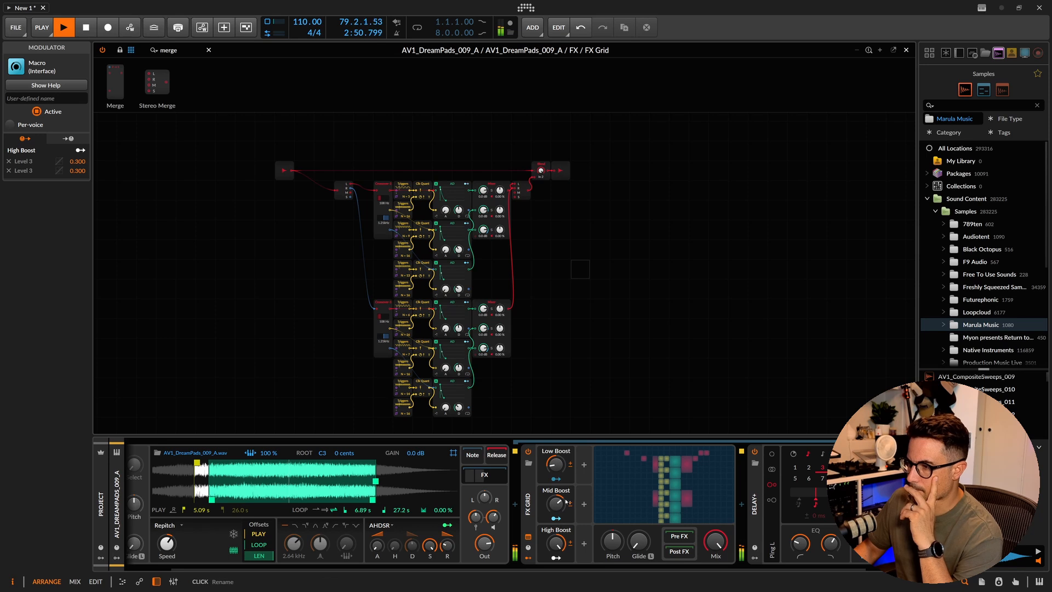
- Raise the Low, Mid and High Boost modulation amounts from 0.300 to 0.500
{"action": "left_click_drag", "start_coordinate": [556, 502], "coordinate": [556, 499]}
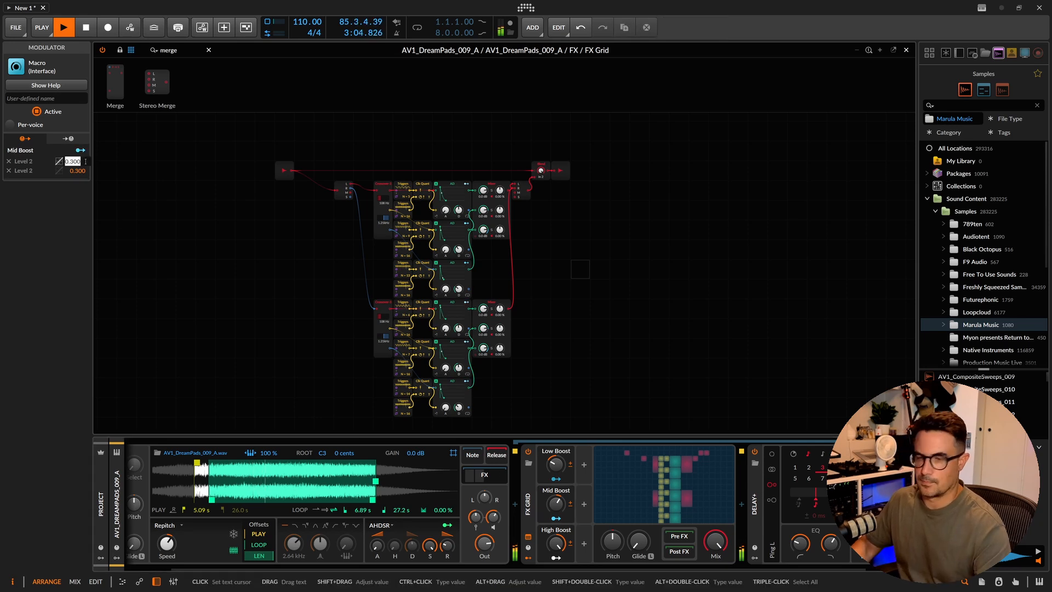
{"action": "left_click_drag", "start_coordinate": [77, 161], "coordinate": [77, 171]}
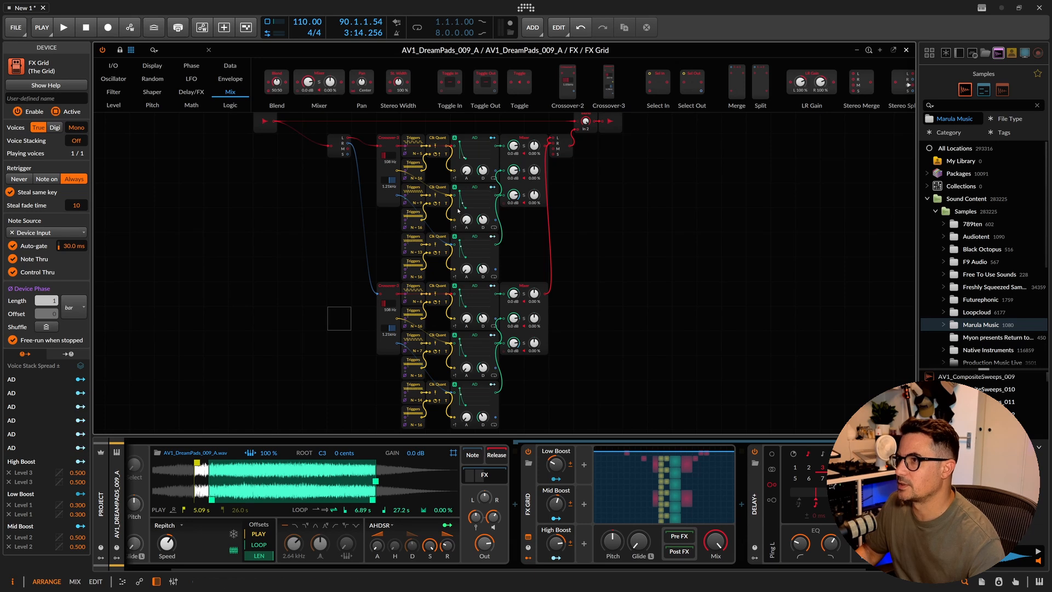
- Add a Dice module feeding the AD envelopes and a Modulator Out driving Decay at 0.670
{"action": "left_click", "coordinate": [167, 50]}
{"action": "type", "text": "mod"}
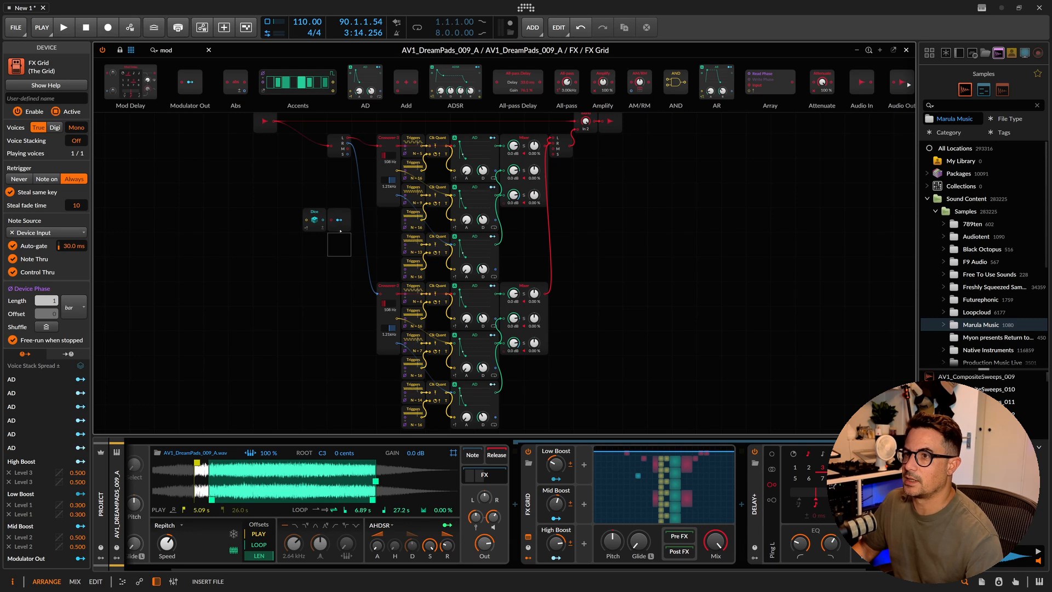
{"action": "left_click", "coordinate": [339, 219]}
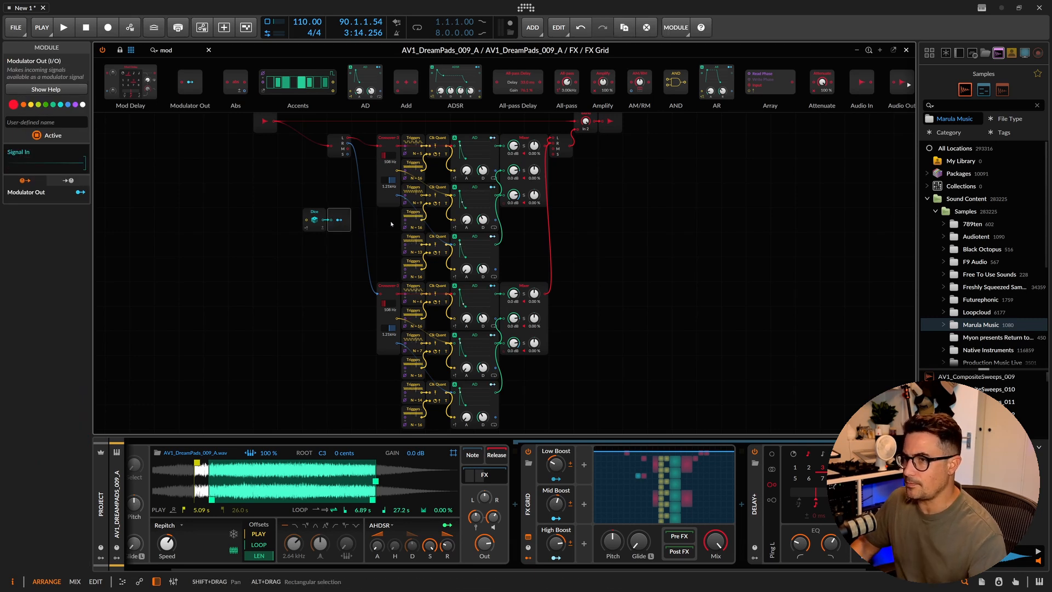
{"action": "left_click", "coordinate": [314, 219]}
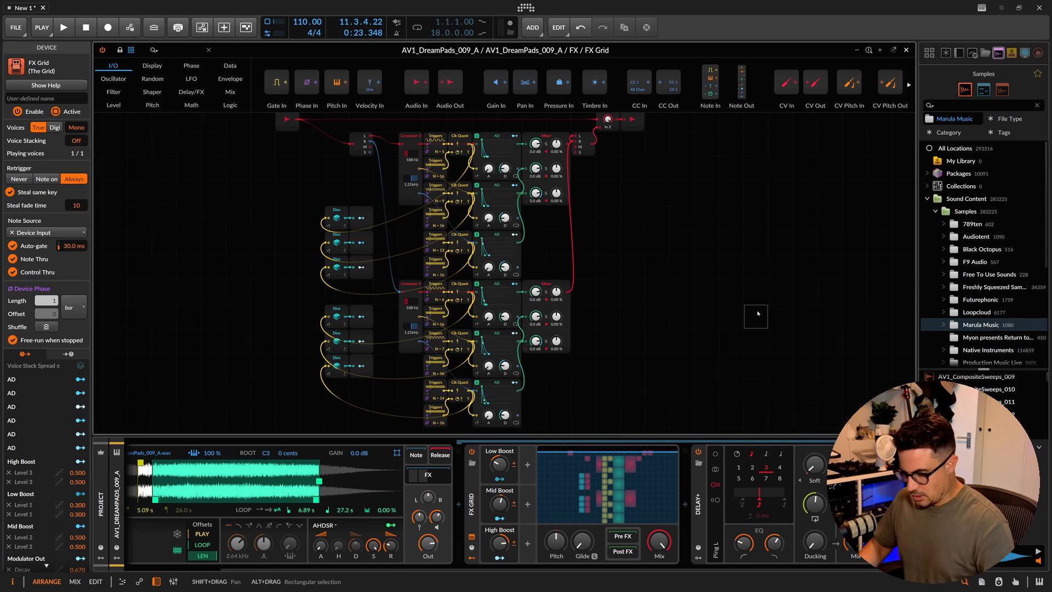
{"action": "mouse_move", "coordinate": [712, 297]}
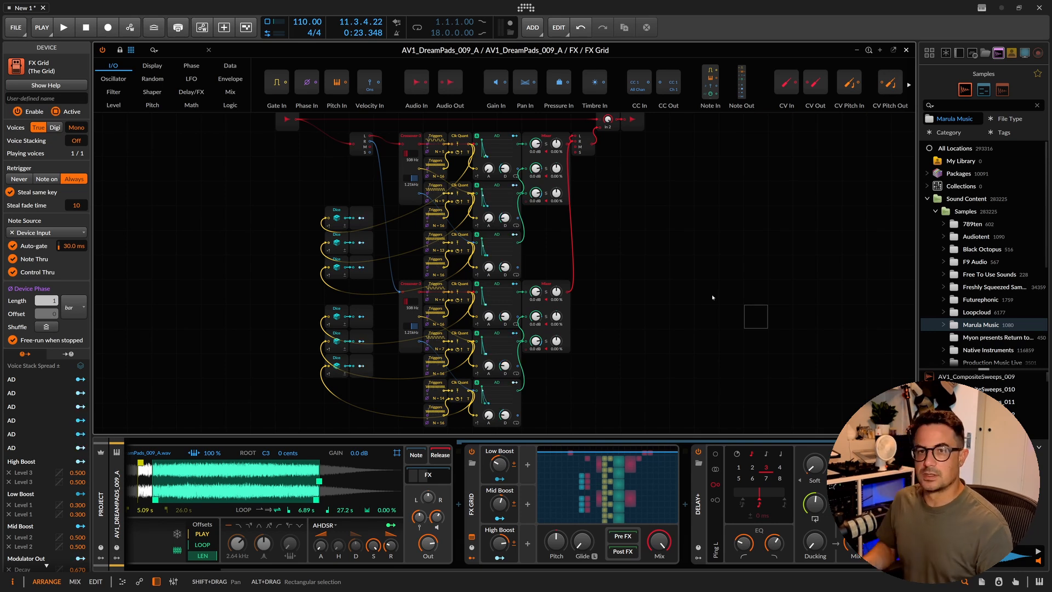
{"action": "mouse_move", "coordinate": [647, 218]}
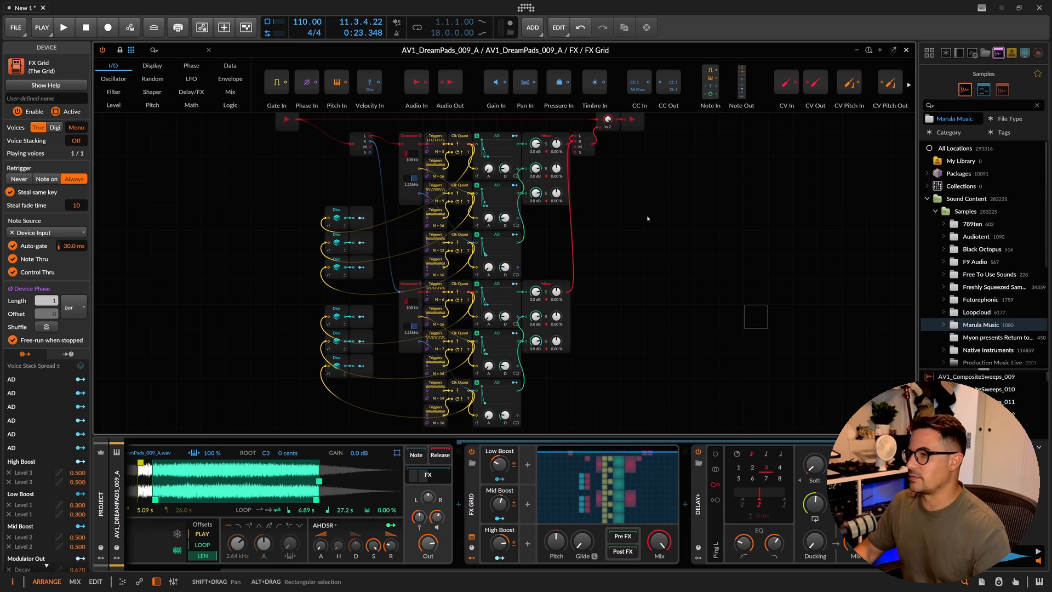